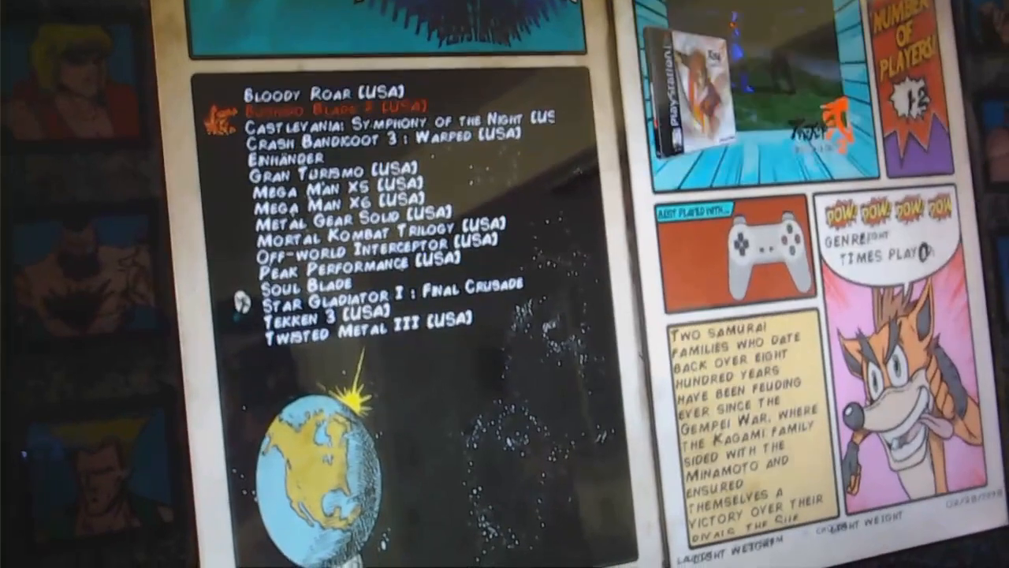
- Scroll down the PlayStation list from Bushido Blade 2 to highlight Metal Gear Solid (USA)
key("down")
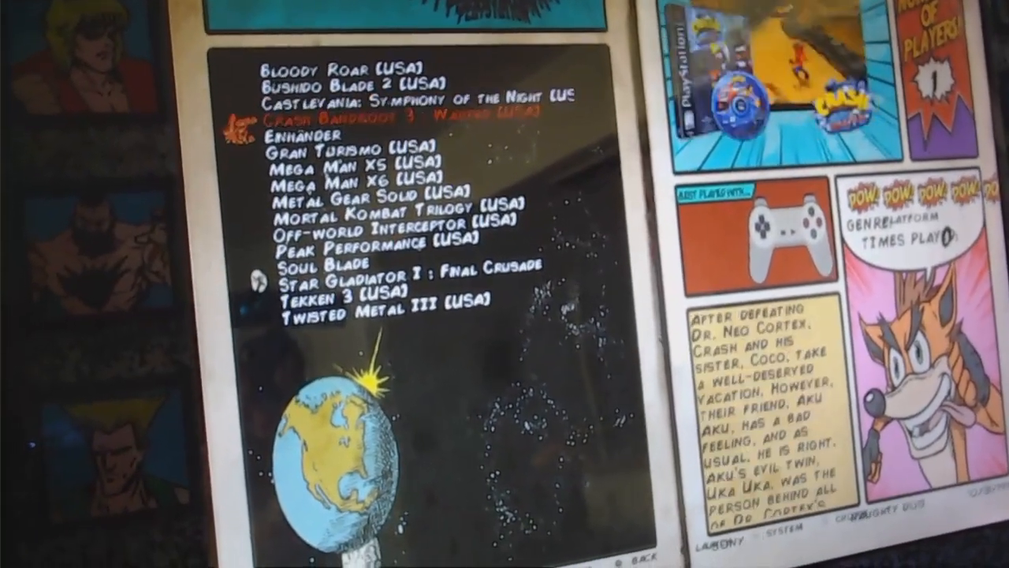
scroll("down", 3)
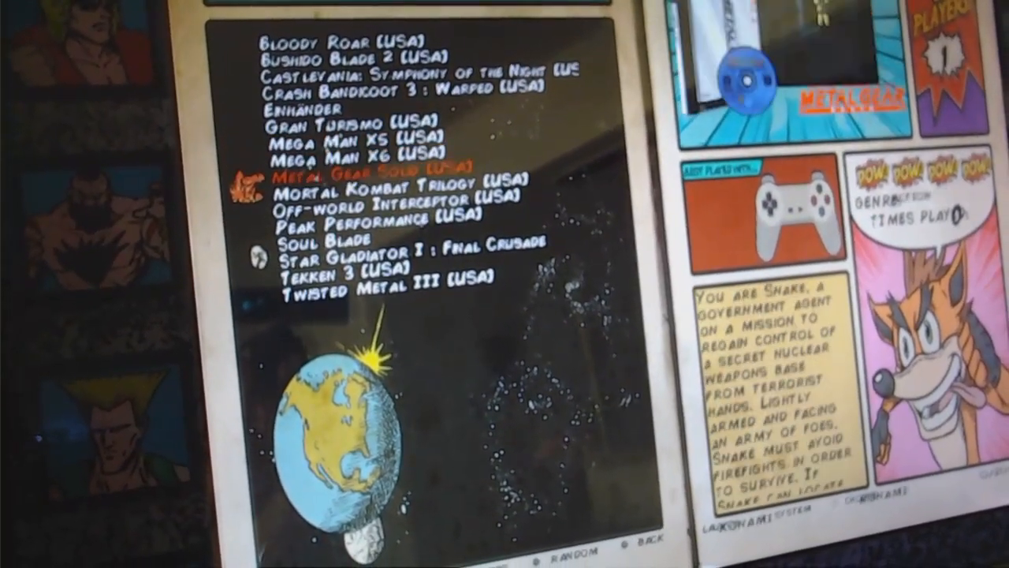